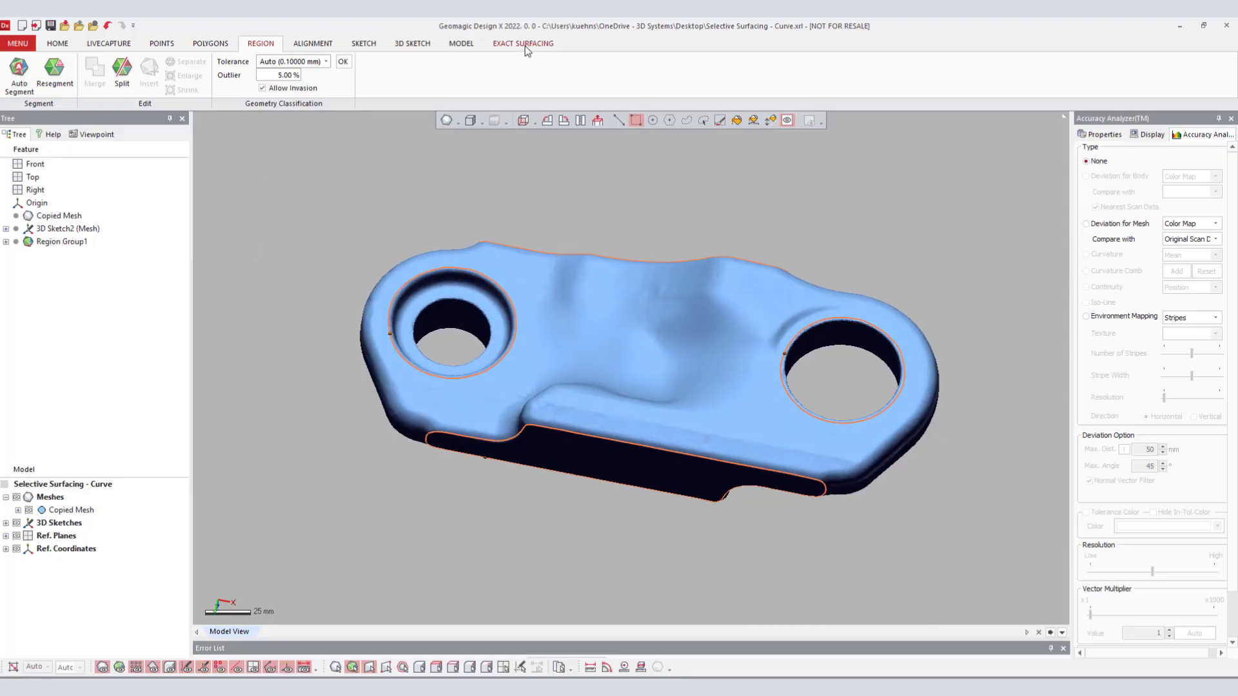
# Switch to the Exact Surfacing tools for the scanned bracket mesh
pyautogui.click(522, 43)
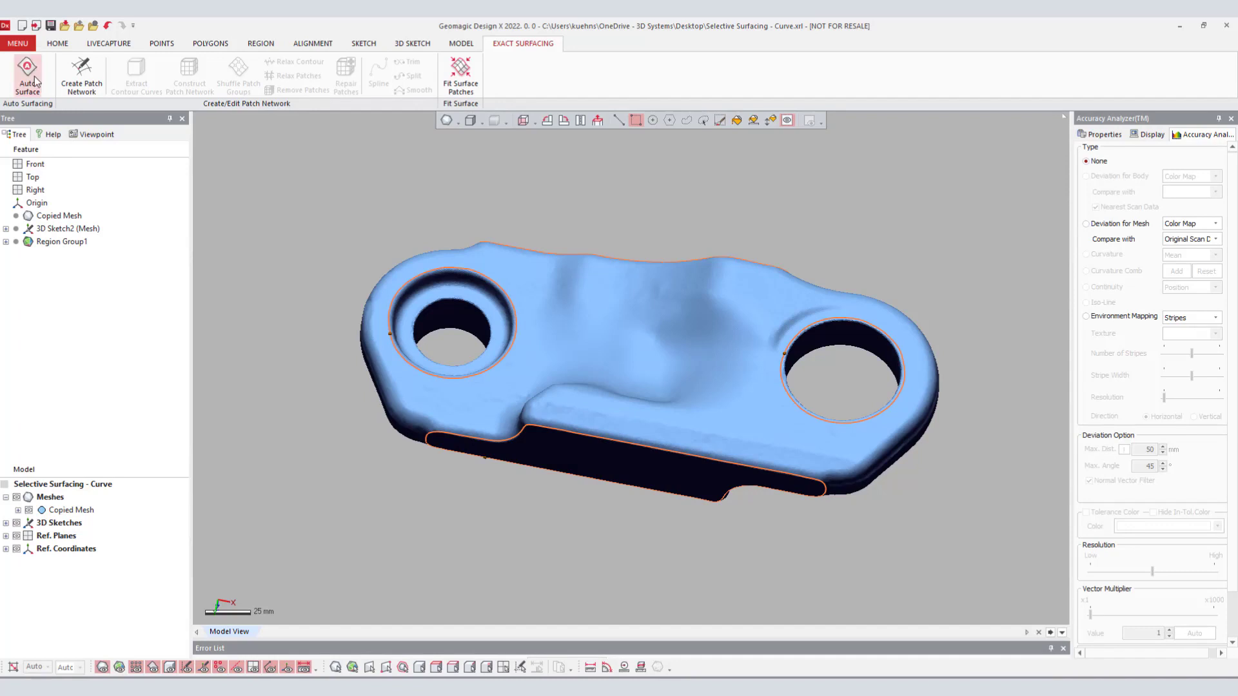
# Auto surface by boundary Curves 1–6, extended 3 mm, and preview the patch network
pyautogui.click(27, 72)
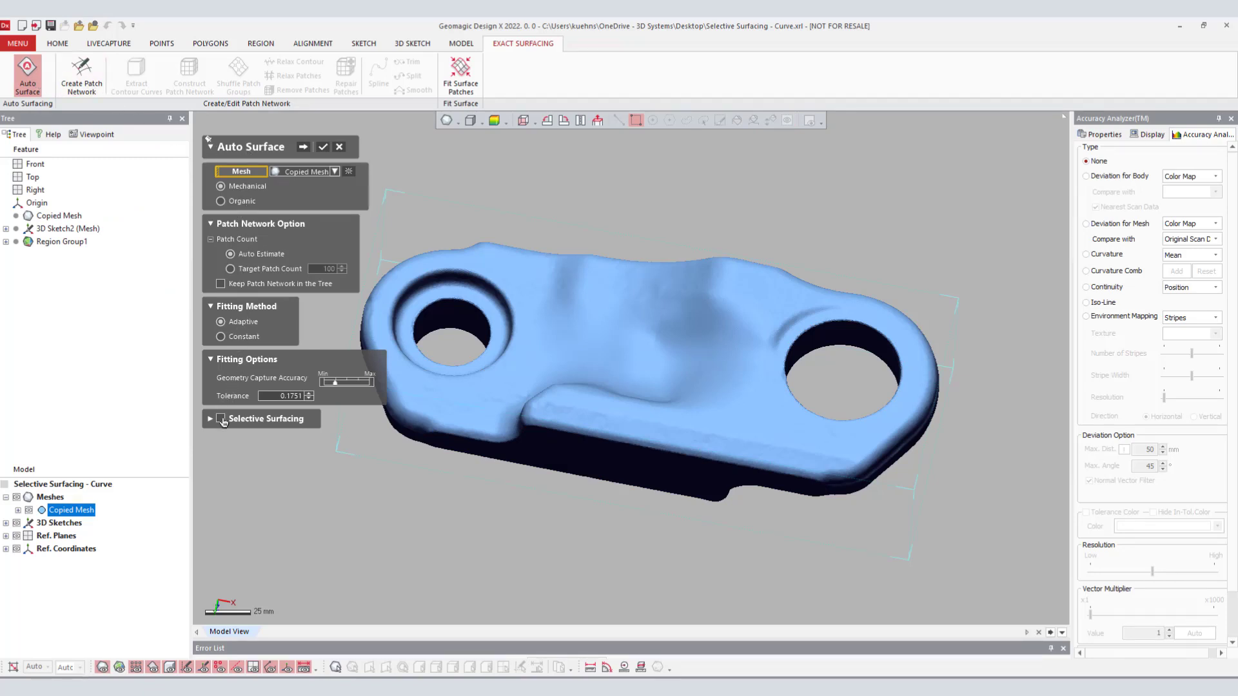
pyautogui.click(222, 419)
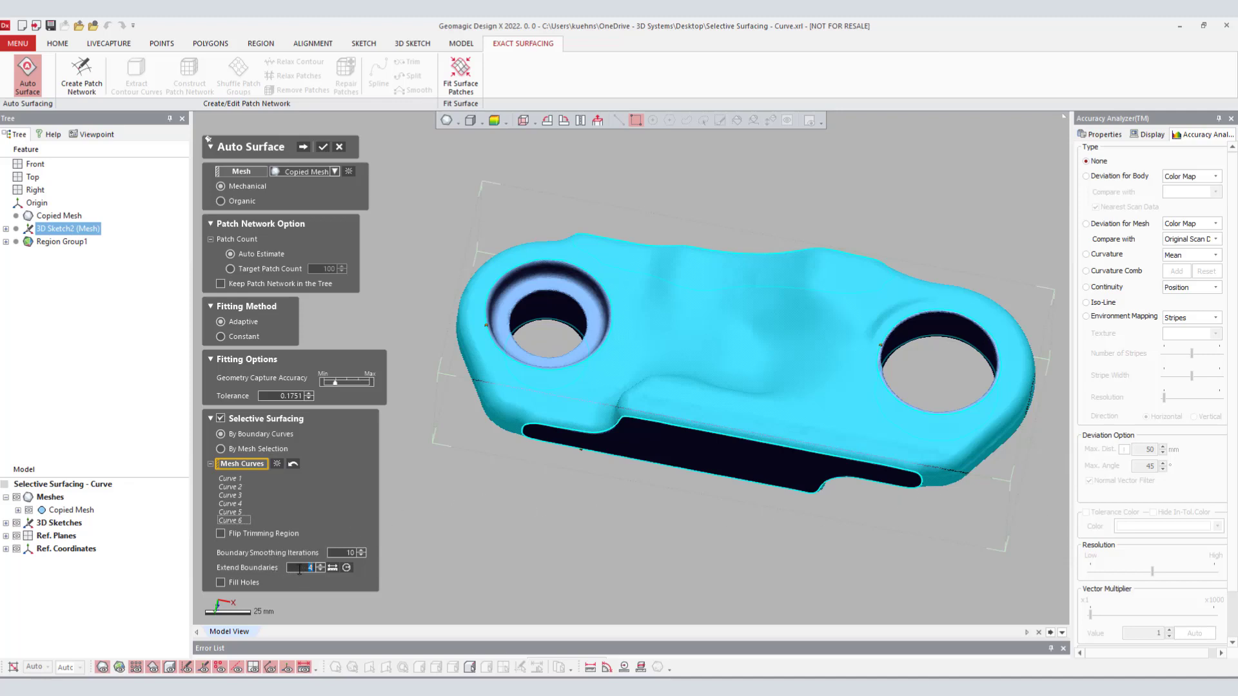
pyautogui.click(321, 570)
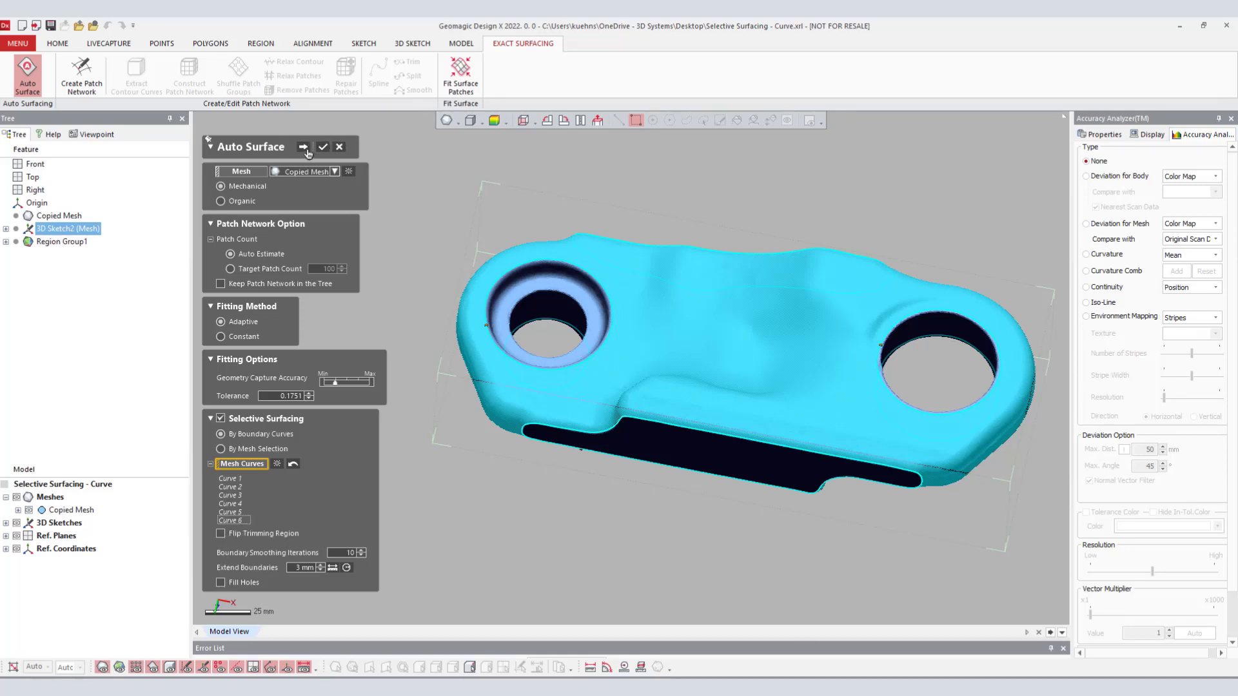
pyautogui.click(303, 147)
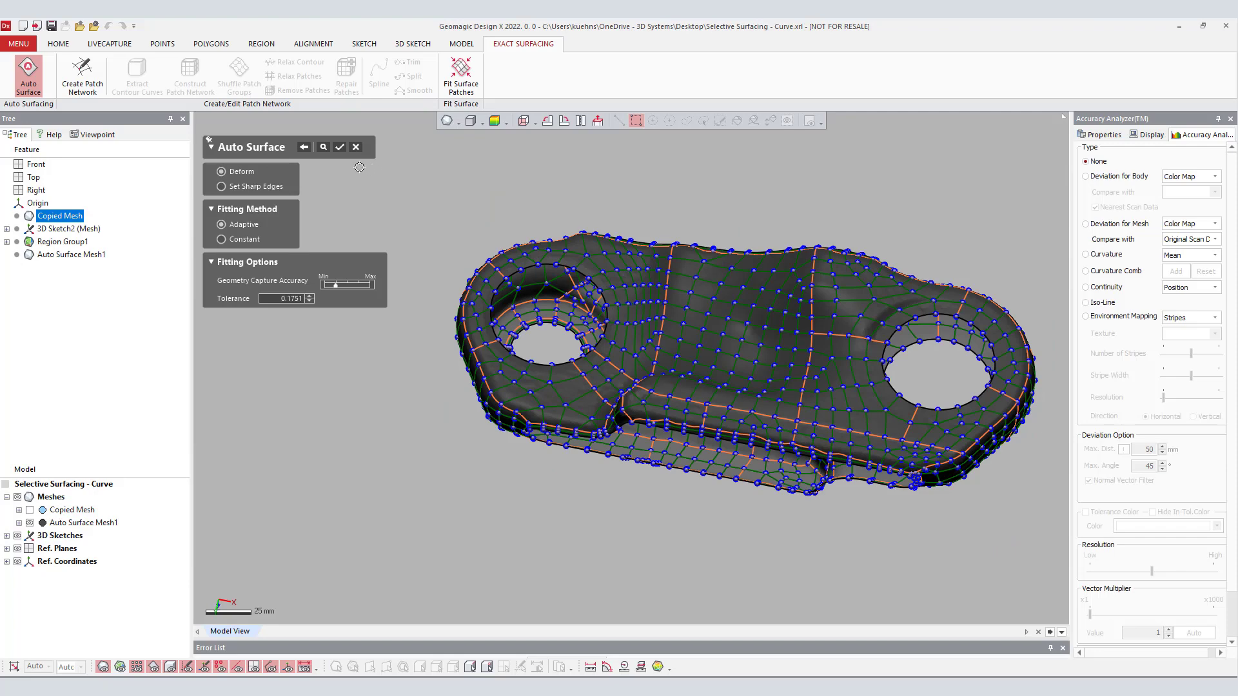
pyautogui.moveTo(339, 147)
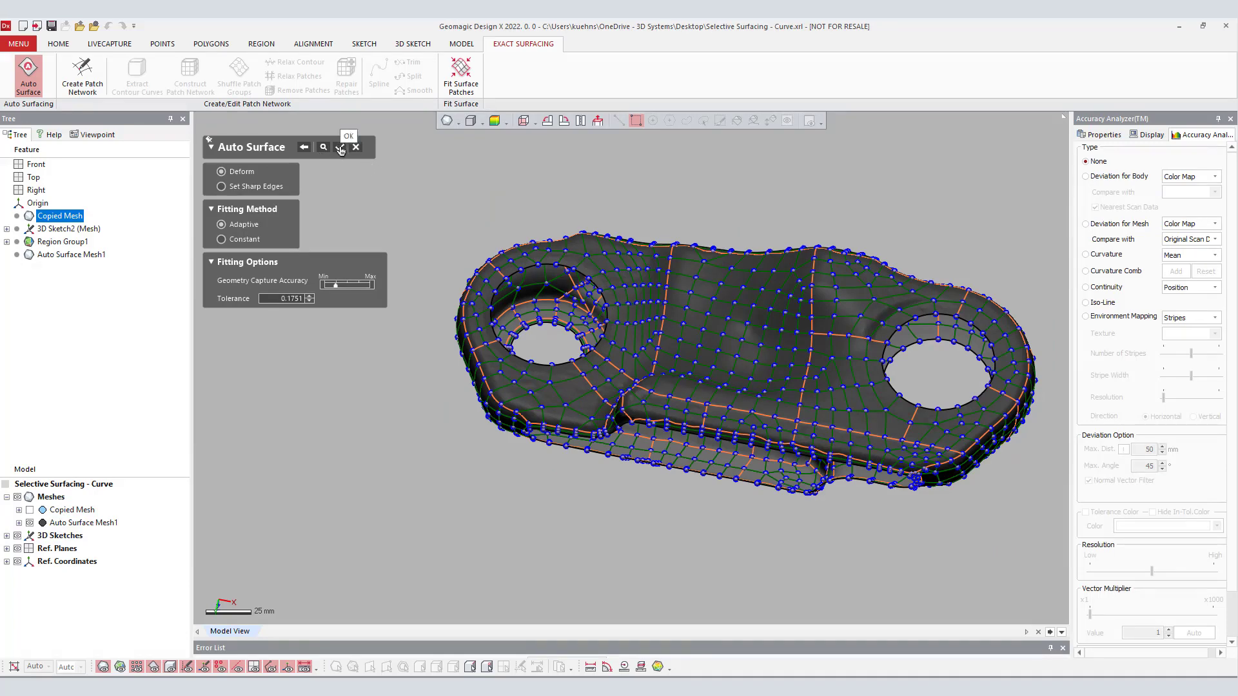
# Accept the auto surface and hide Surface Bodies to reveal the mesh regions
pyautogui.click(348, 136)
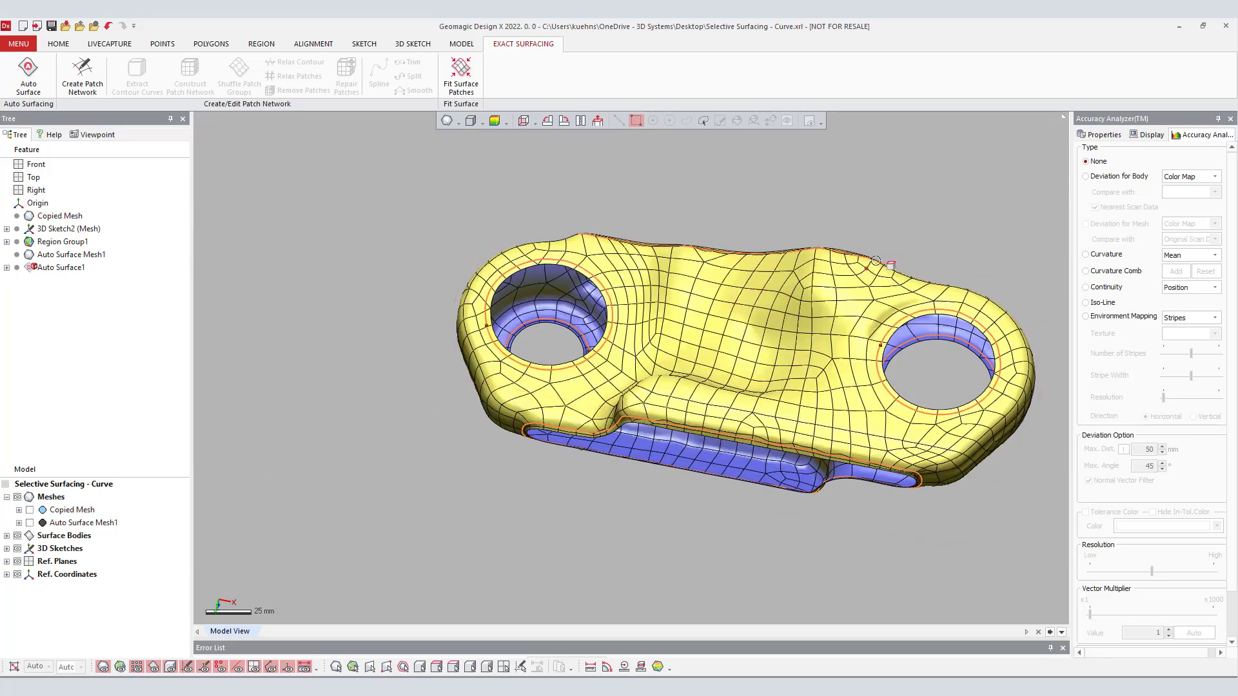
pyautogui.click(1085, 176)
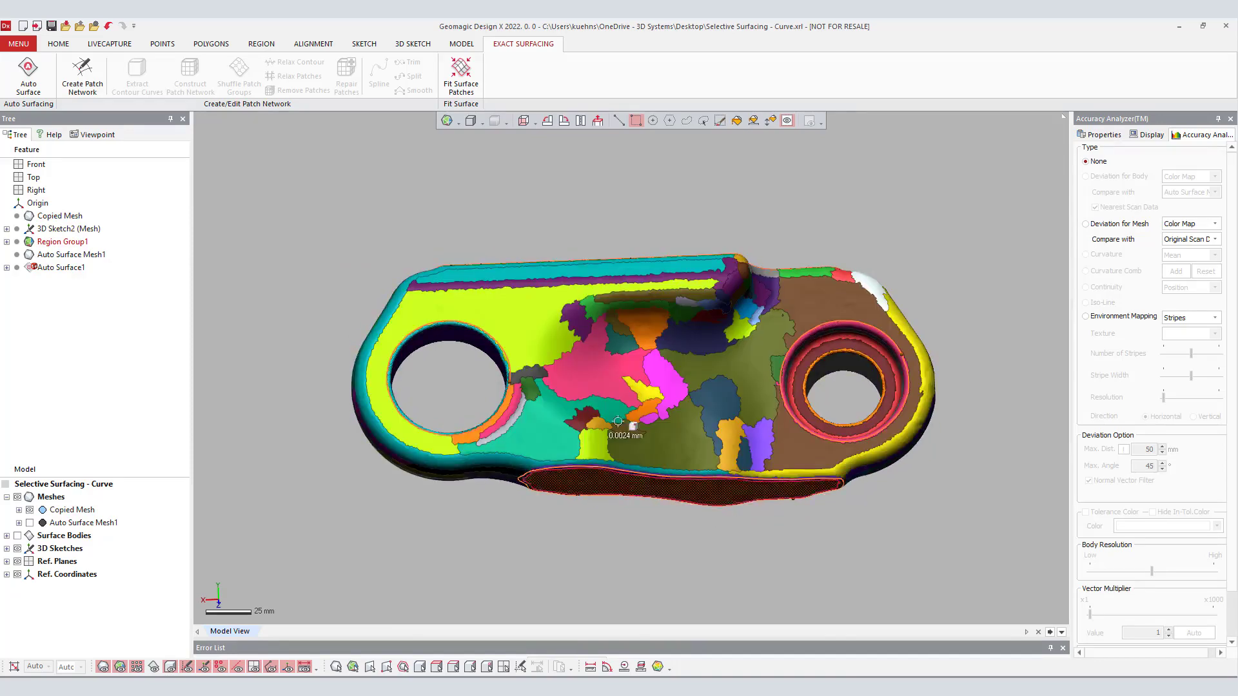
# Add surface planes, a cylinder and a revolved hole surface, resizing the profile sketch
pyautogui.click(461, 43)
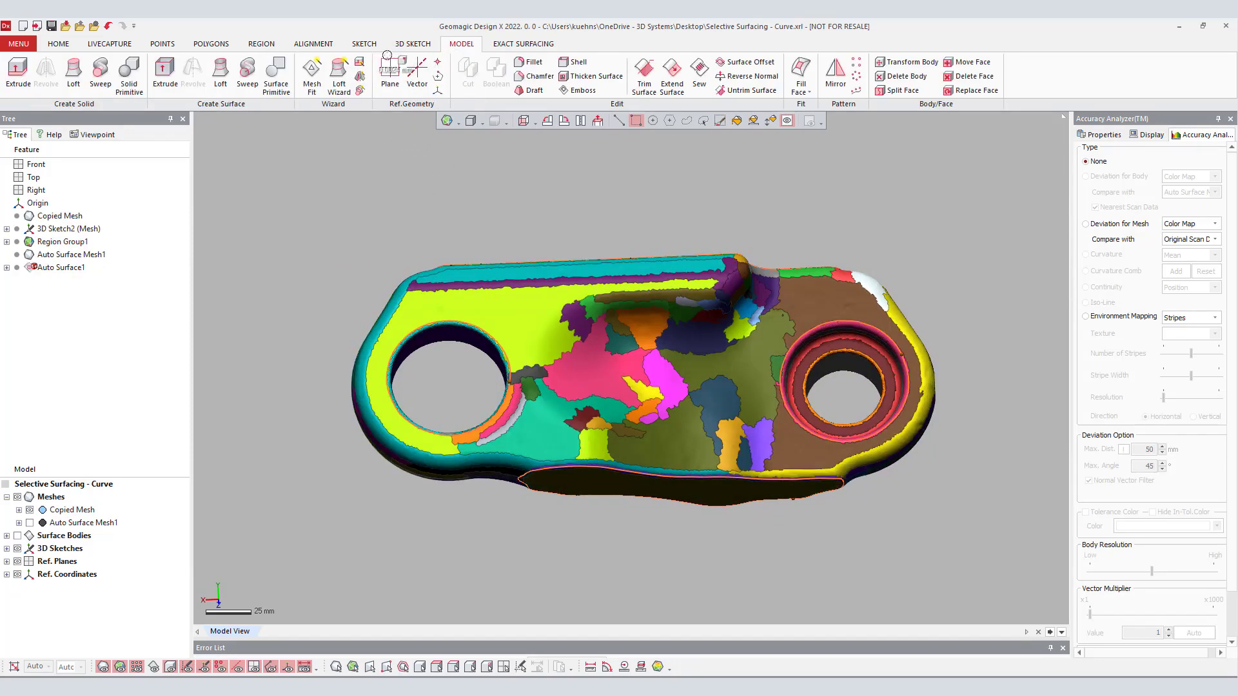
pyautogui.click(276, 72)
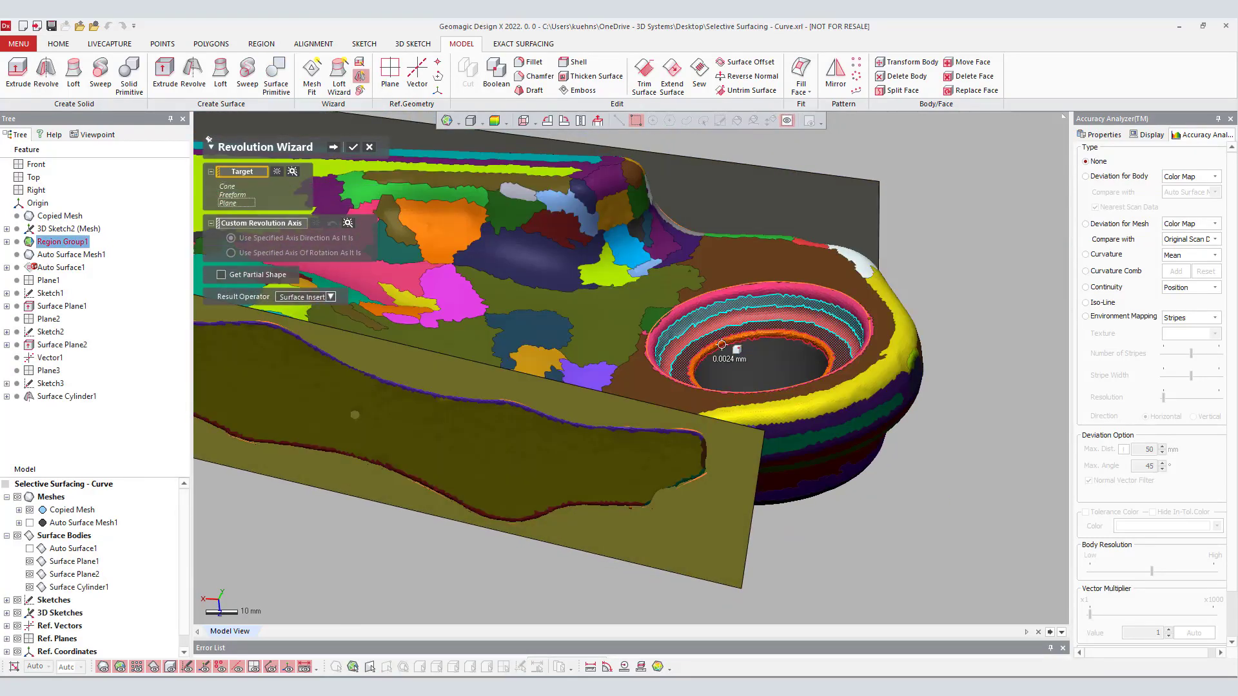
pyautogui.click(369, 147)
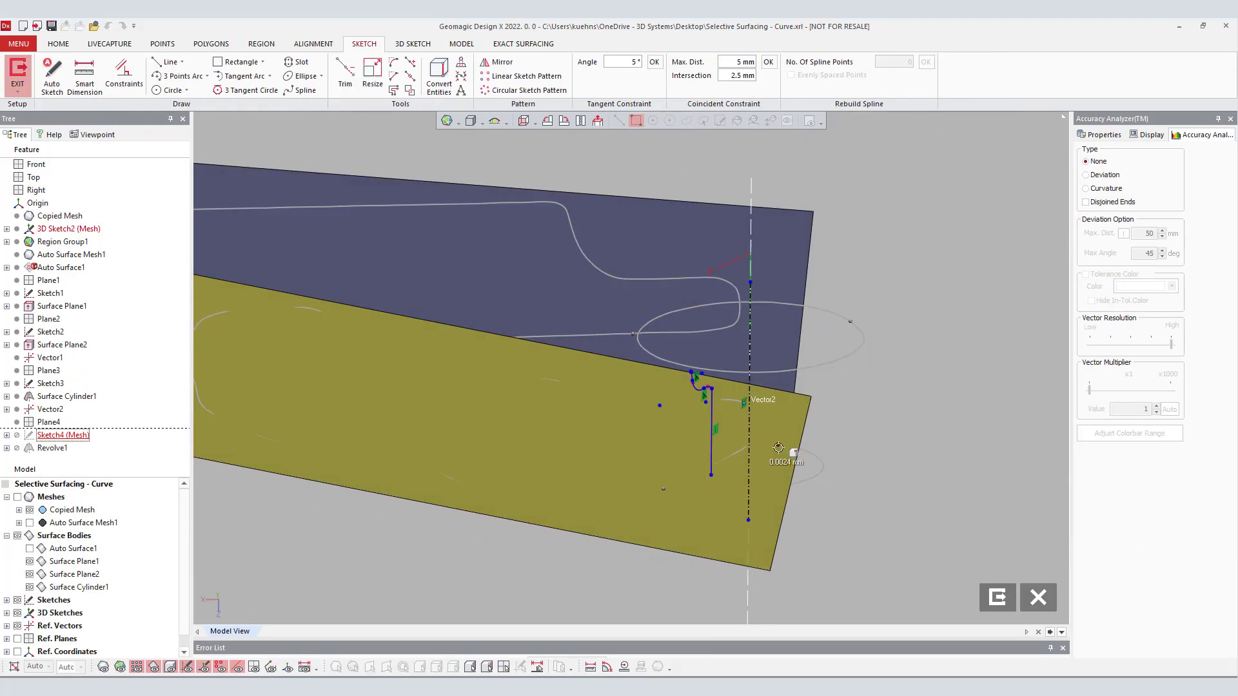
pyautogui.click(372, 72)
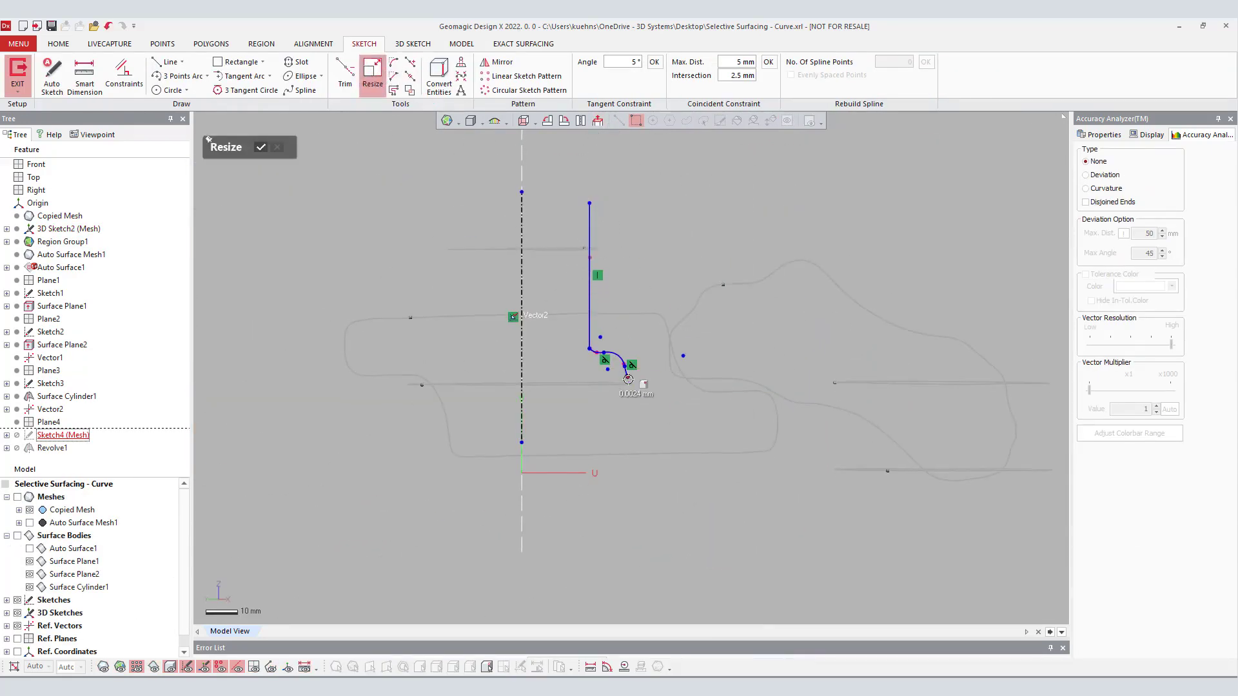
pyautogui.click(461, 43)
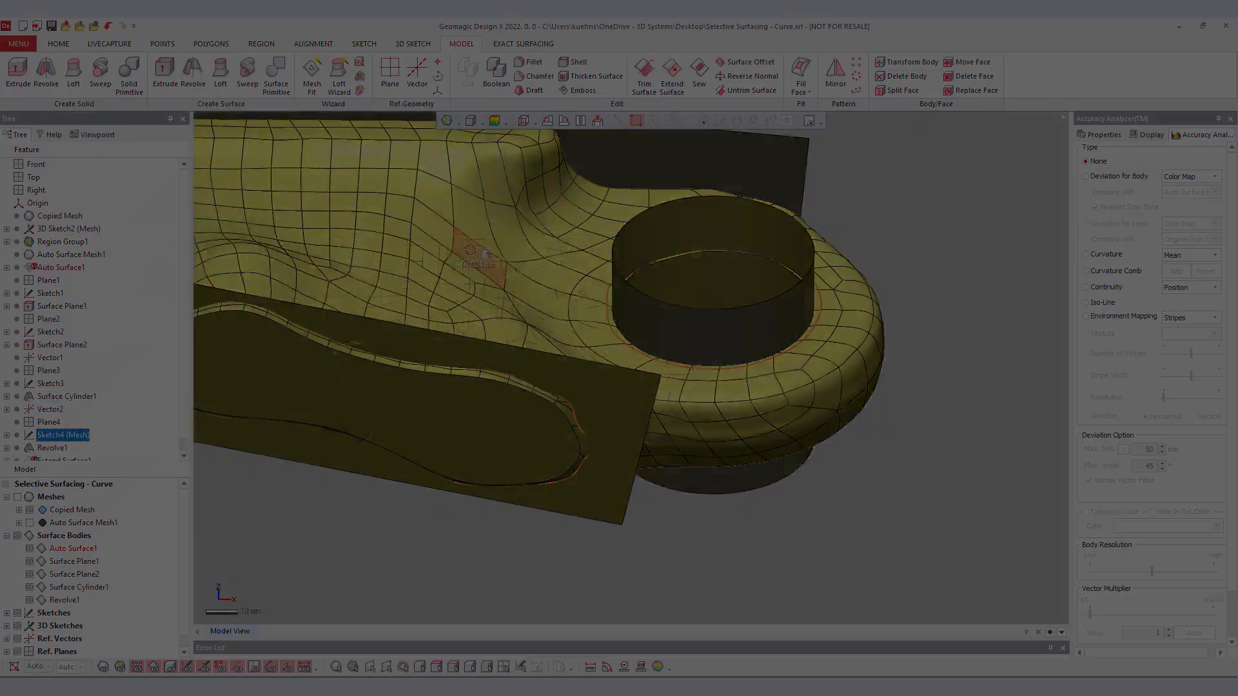
# Combine the auto and prismatic surface bodies into a solid via Insert > Solid
pyautogui.click(27, 44)
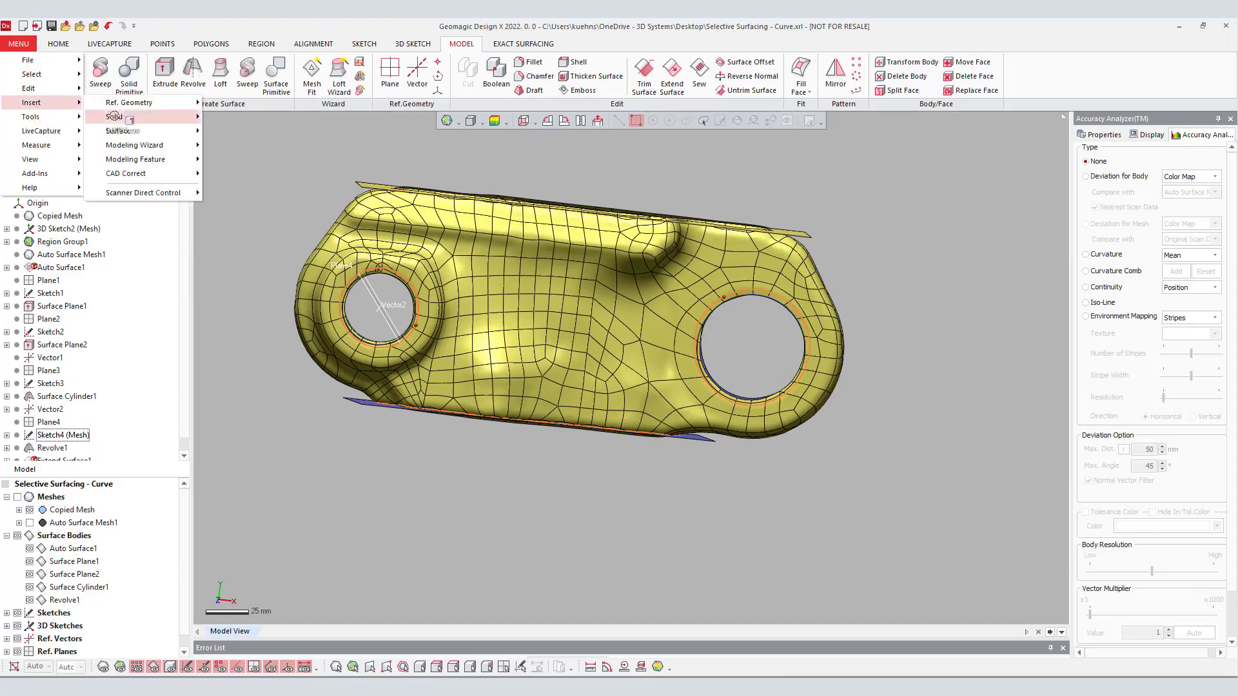
pyautogui.click(115, 117)
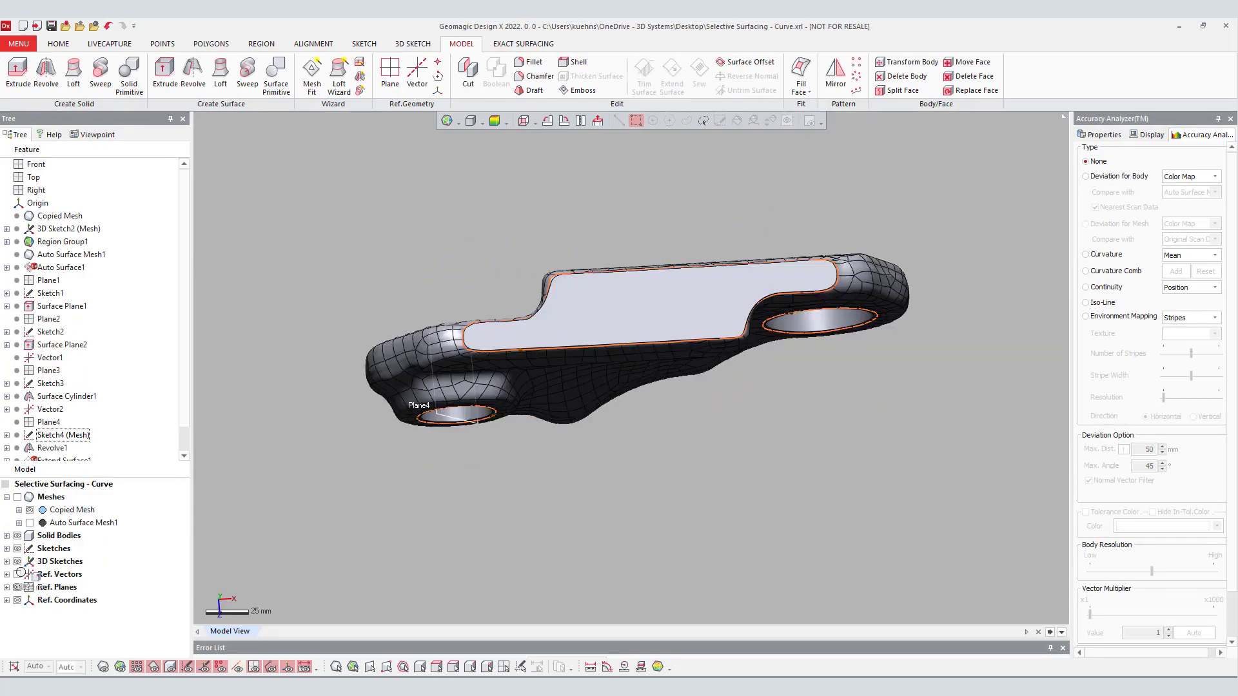
pyautogui.click(1085, 176)
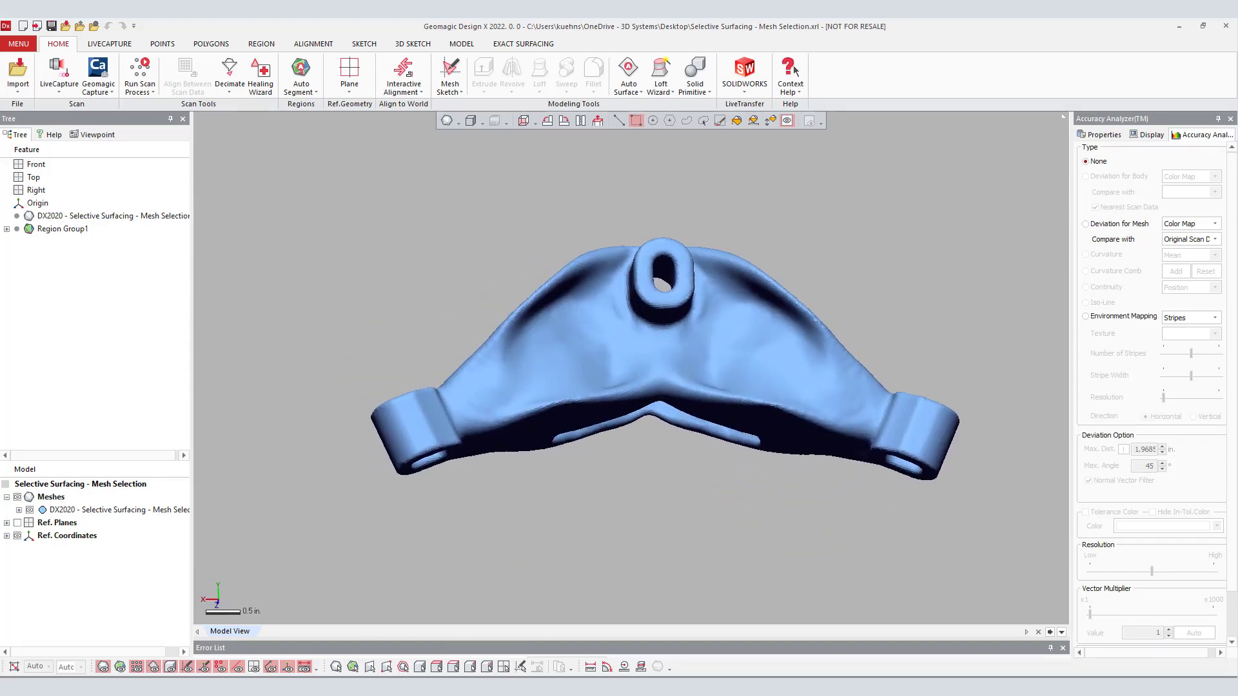
# Start Auto Surface on the second scan with selective surfacing by mesh selection
pyautogui.click(522, 43)
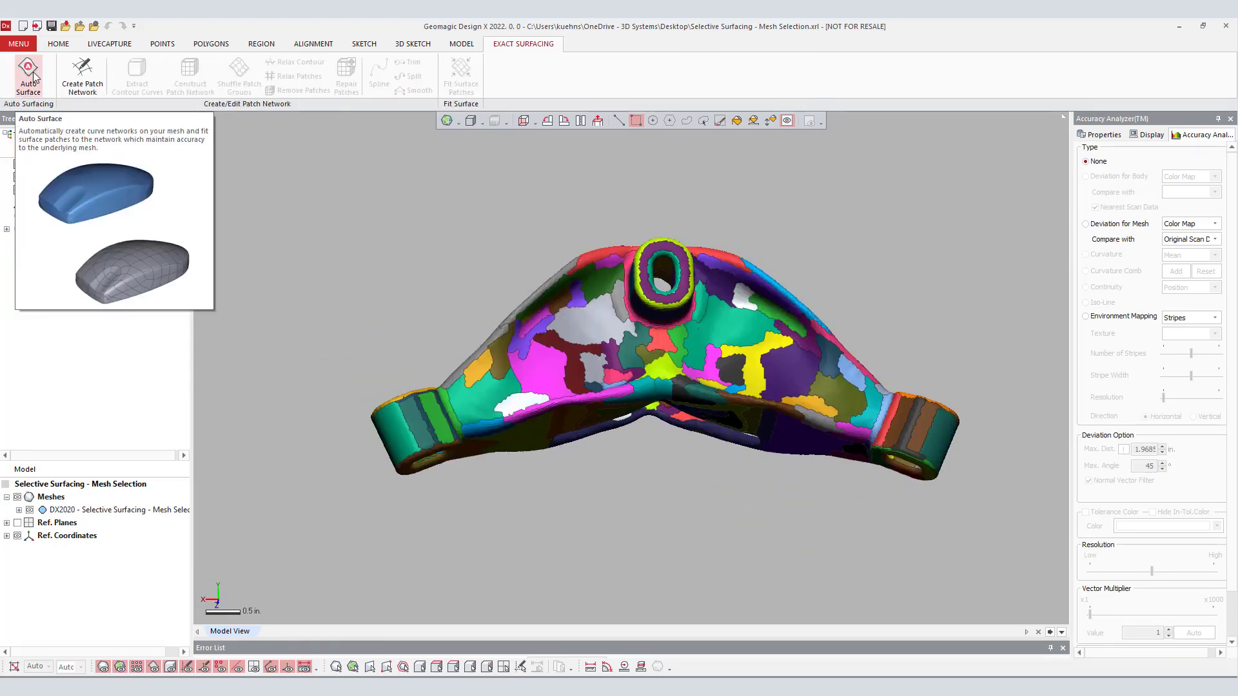
pyautogui.click(25, 73)
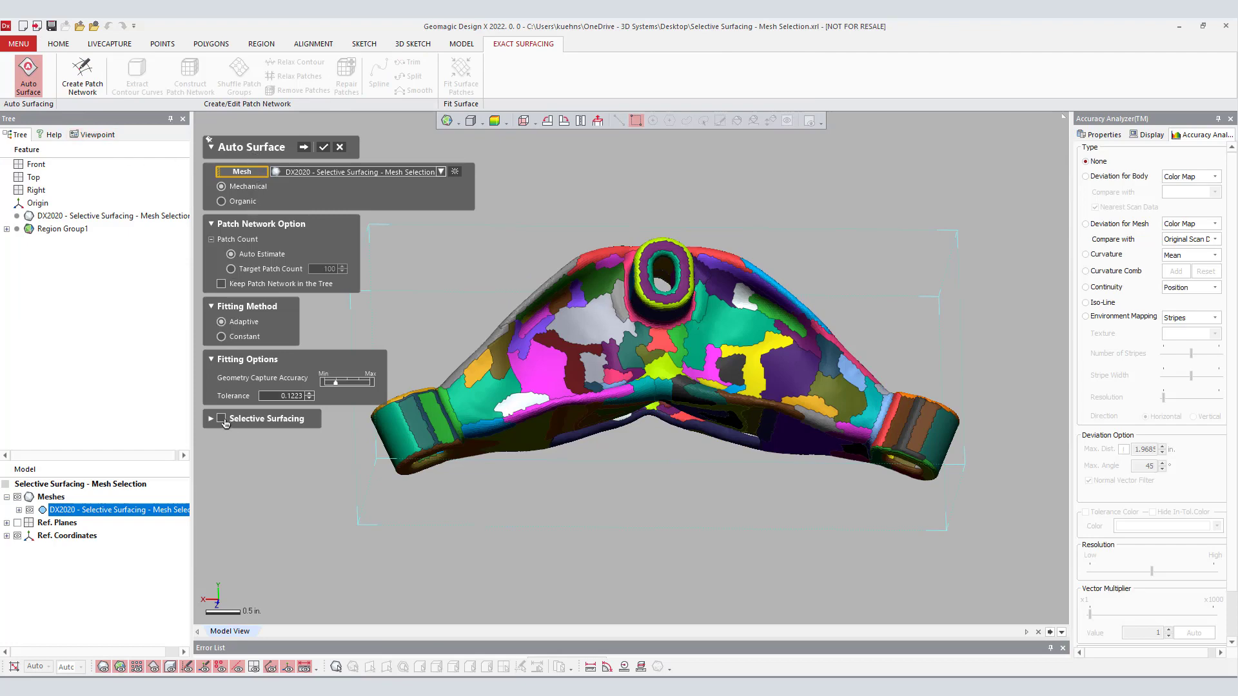
pyautogui.click(221, 418)
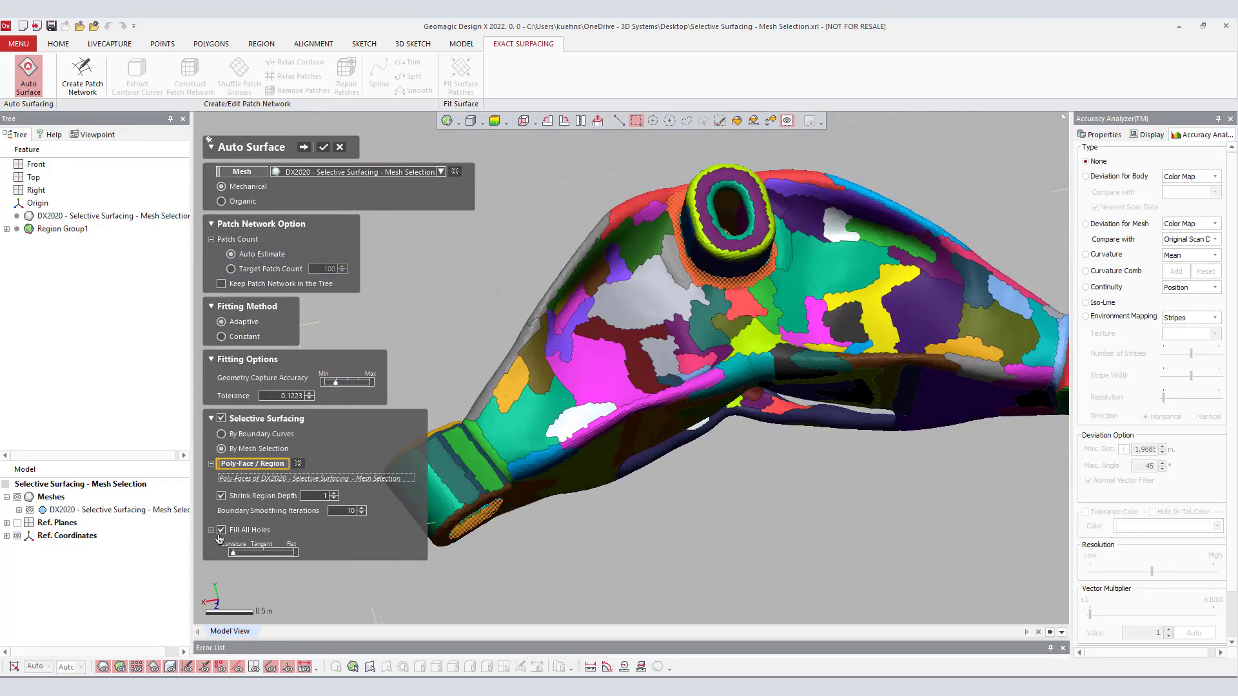
# Compute patches over the selected regions and accept, creating Auto Surface1
pyautogui.rightClick(647, 524)
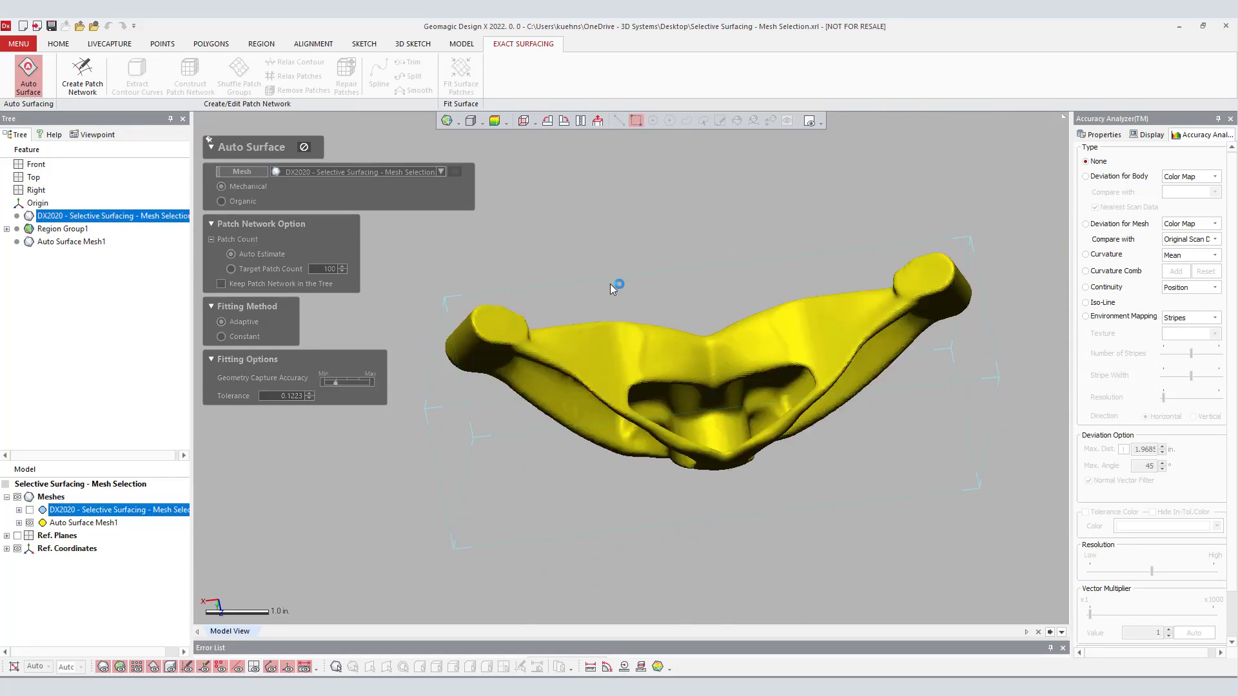
pyautogui.moveTo(637, 309)
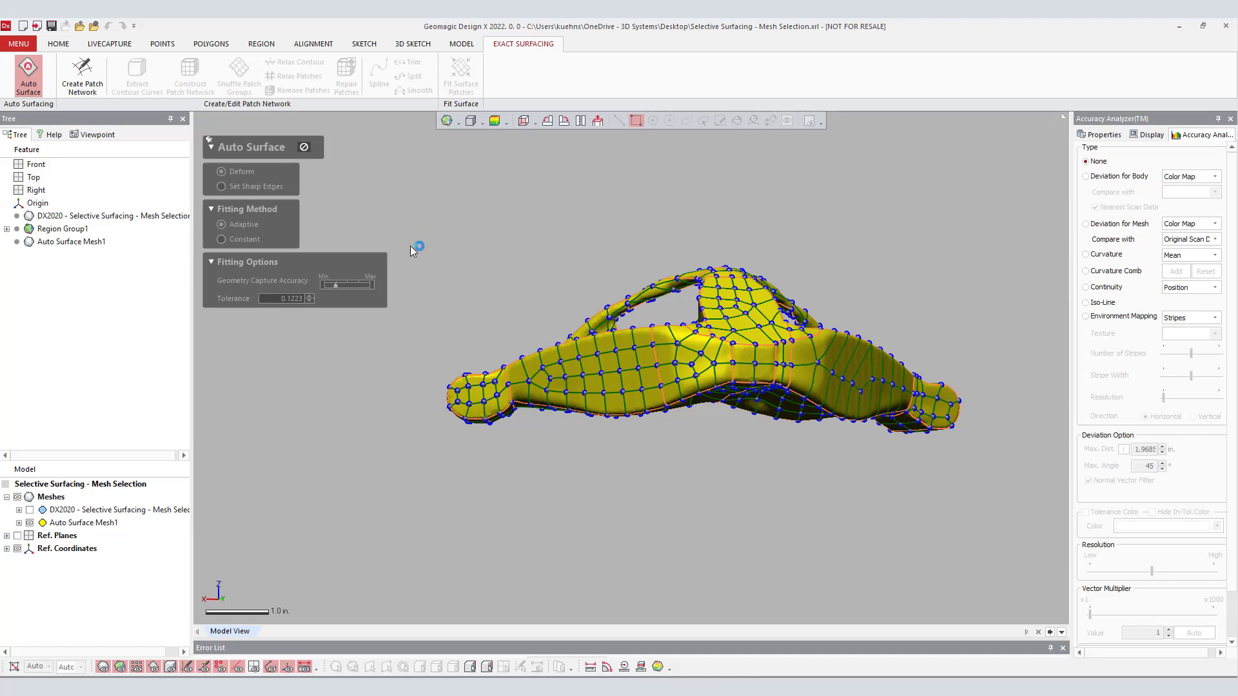
pyautogui.click(303, 147)
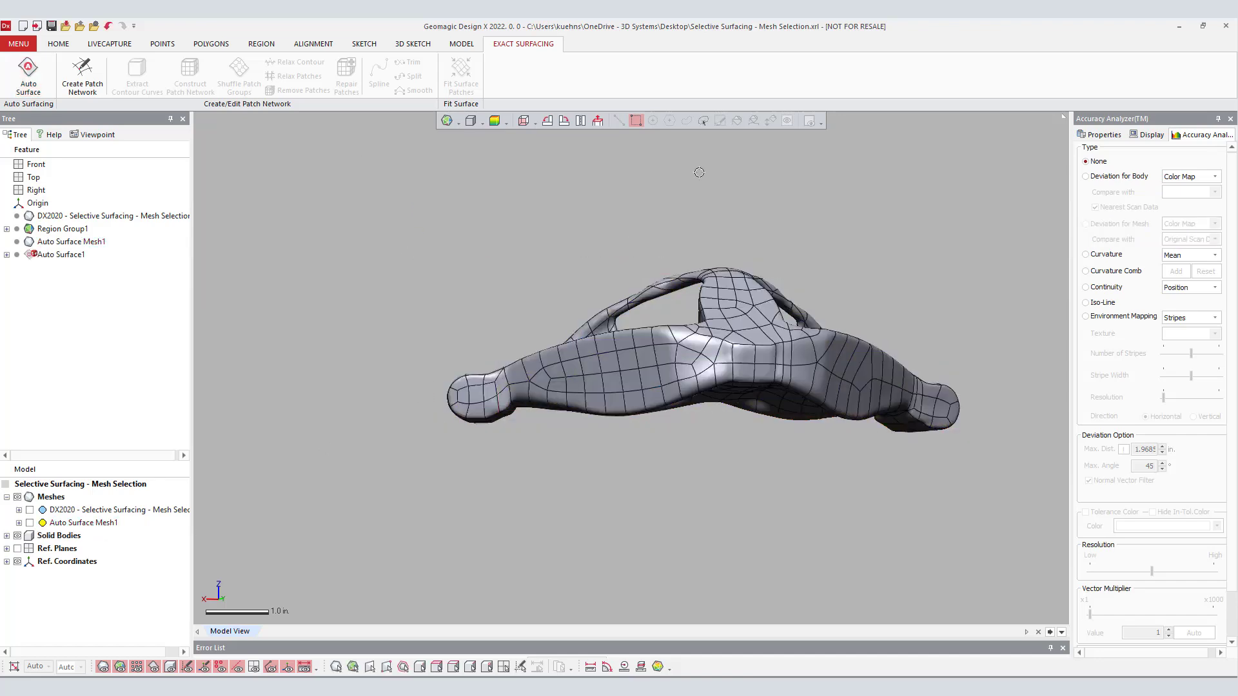
# Hide the surfaced body to show the segmented scan, then switch to modelling tools
pyautogui.click(1086, 177)
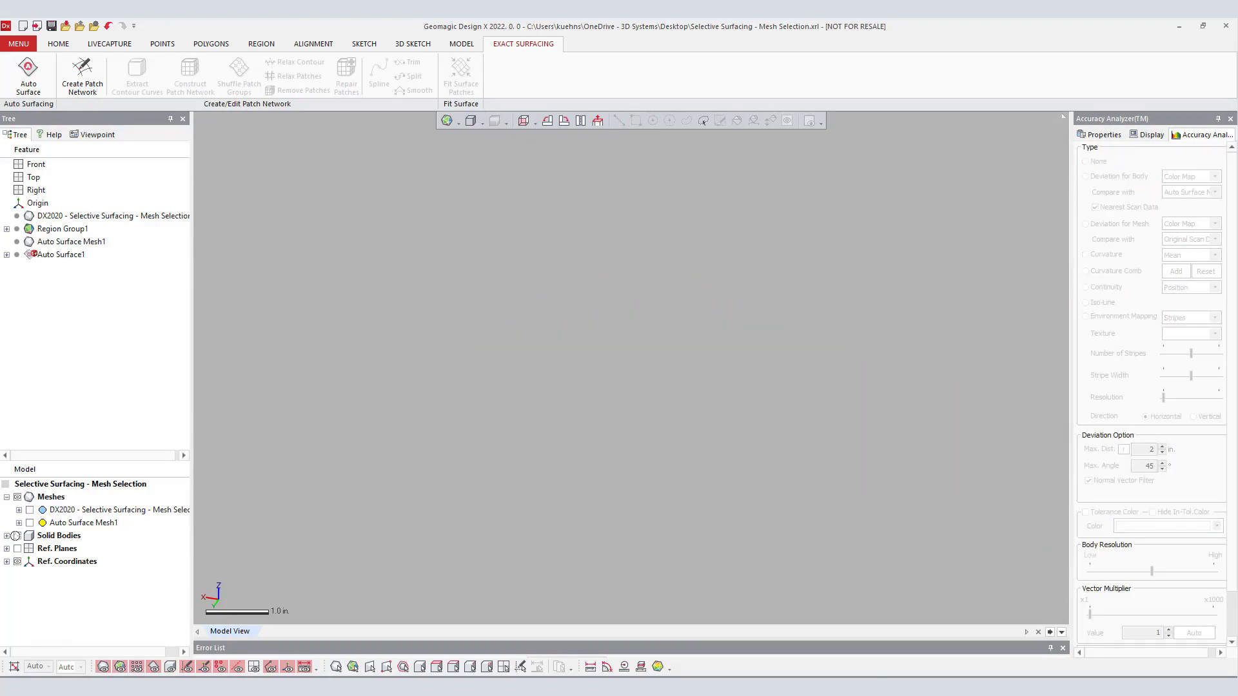
pyautogui.click(461, 44)
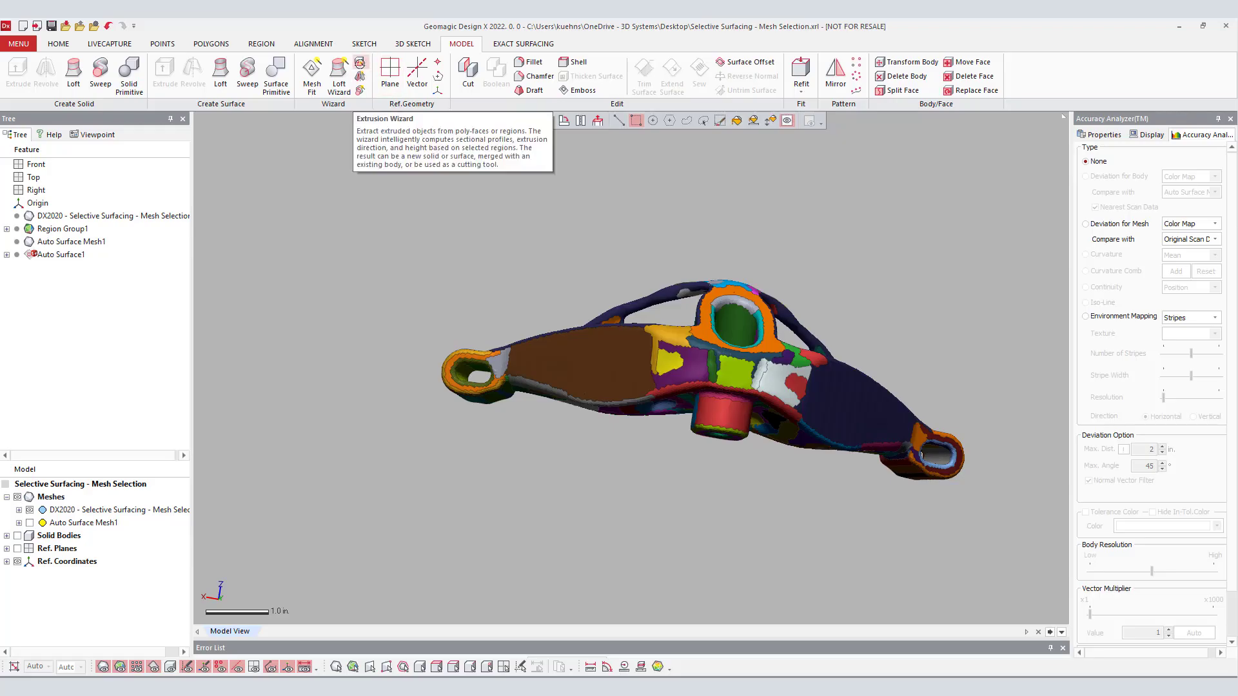